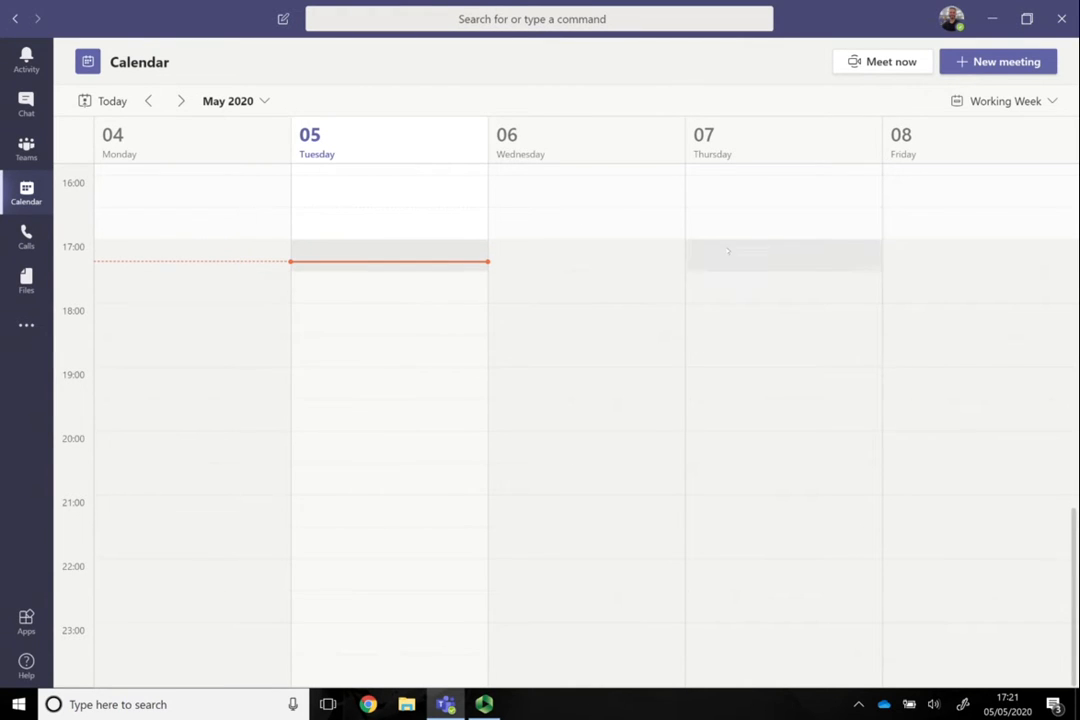
{"action": "mouse_move", "coordinate": [783, 192]}
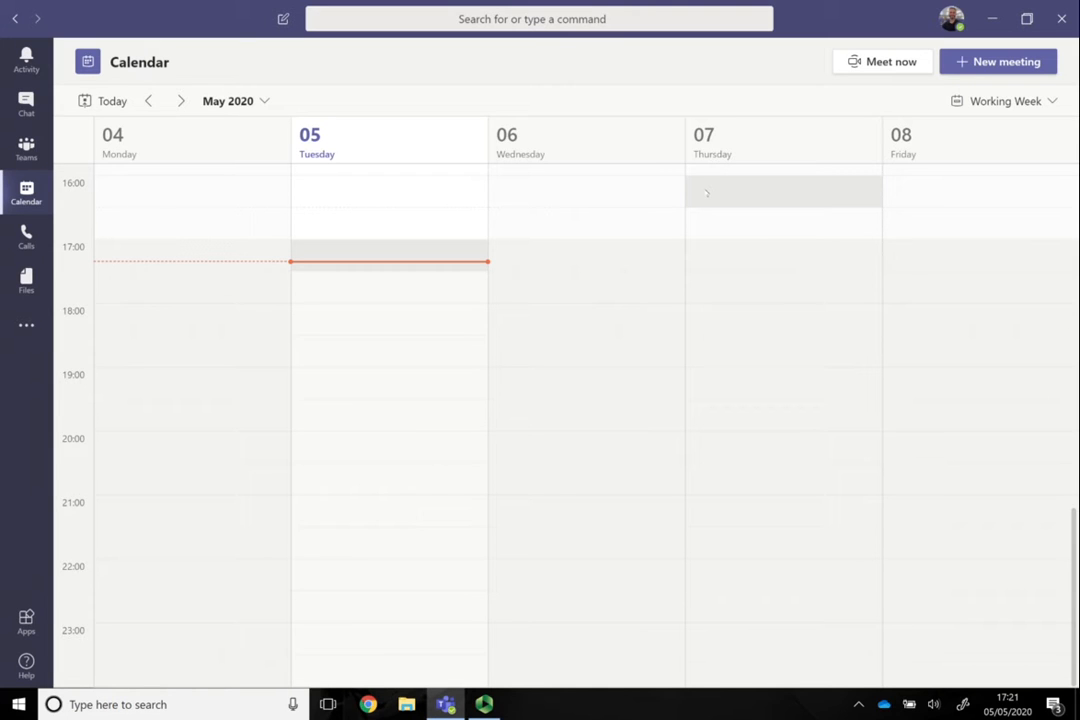
{"action": "mouse_move", "coordinate": [585, 351]}
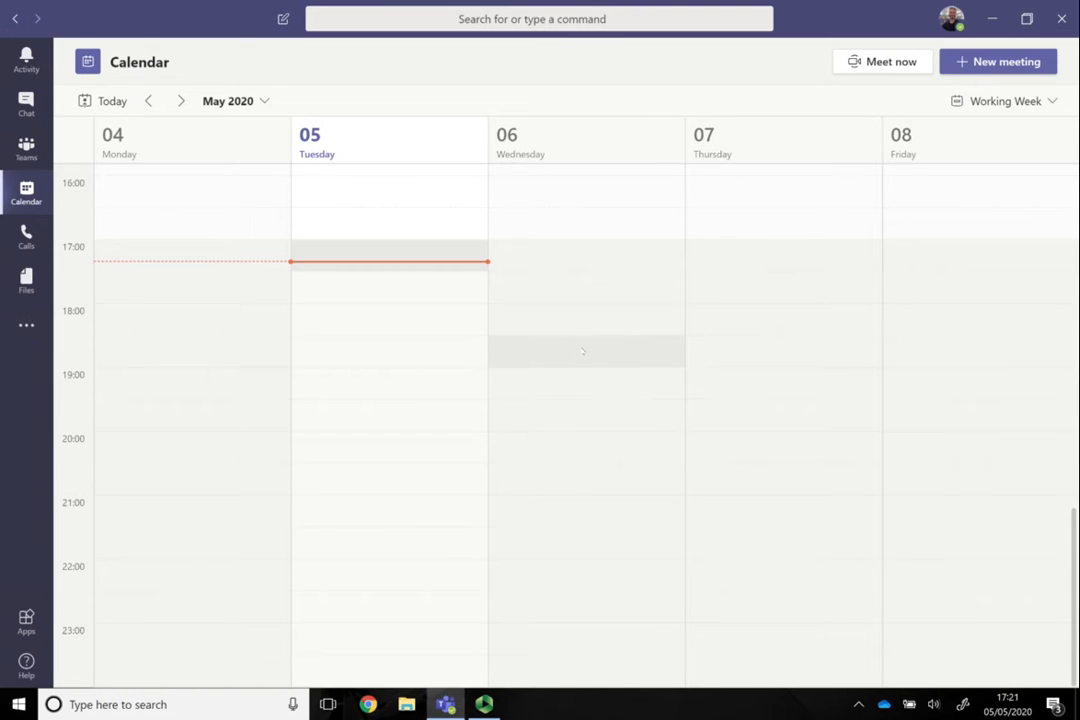
{"action": "mouse_move", "coordinate": [568, 444]}
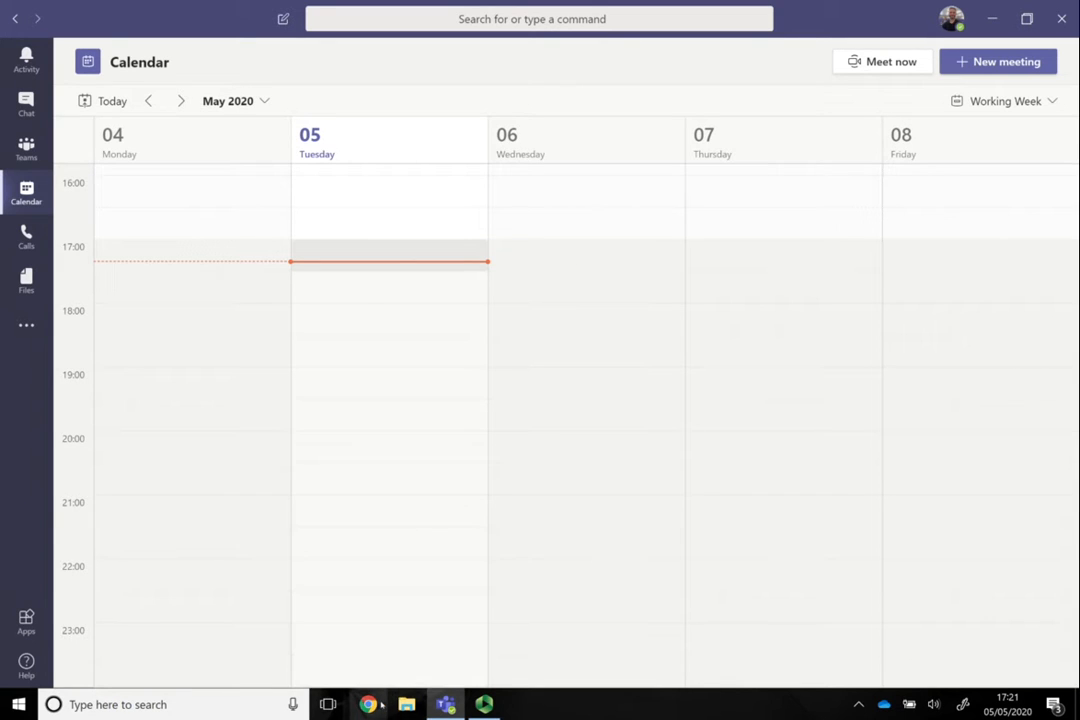
{"action": "mouse_move", "coordinate": [369, 704]}
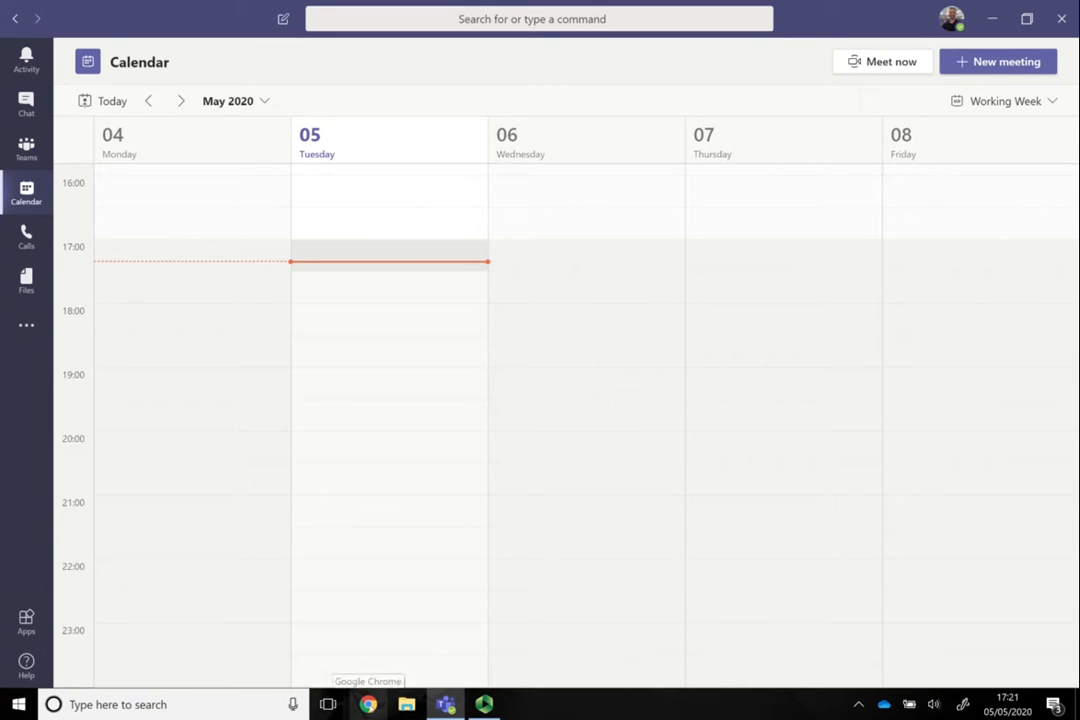
- Title the new Outlook event 'Meeting one' and invite the HAS_DAS group (~111 recipients)
{"action": "left_click", "coordinate": [368, 704]}
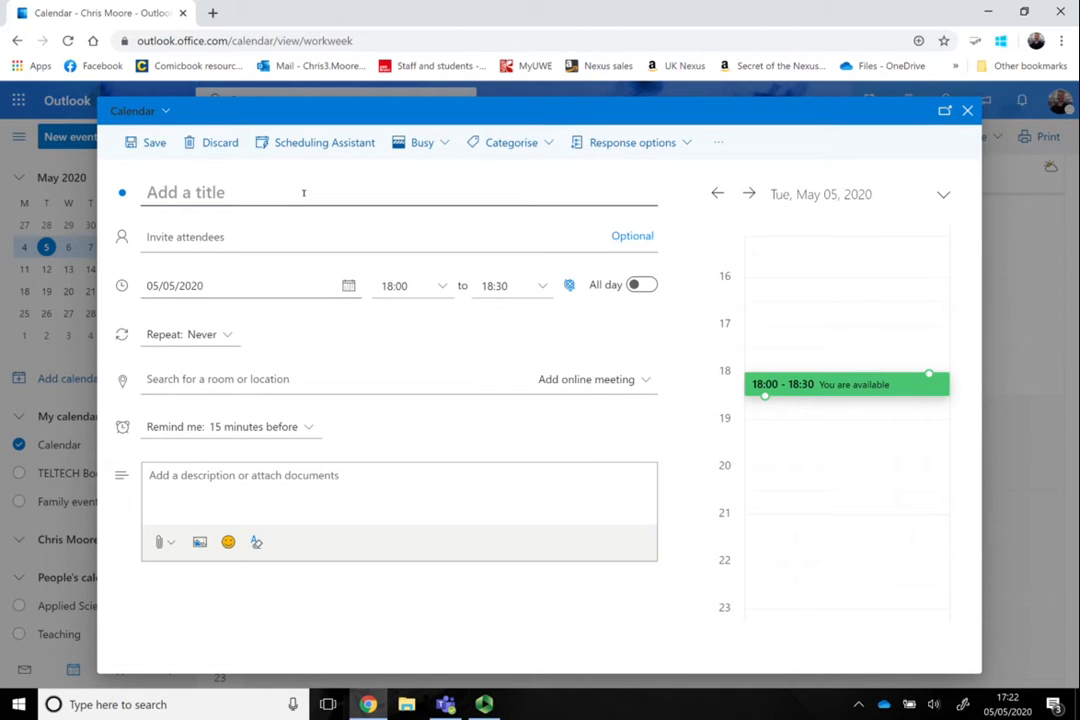
{"action": "type", "text": "Meeting one"}
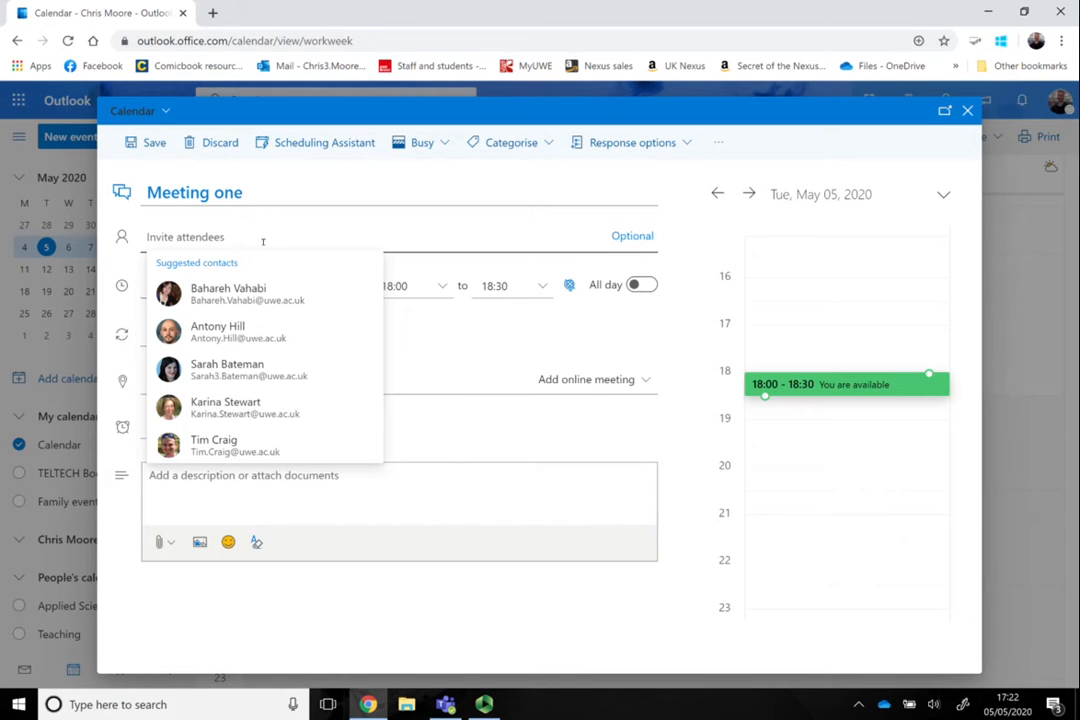
{"action": "type", "text": "has"}
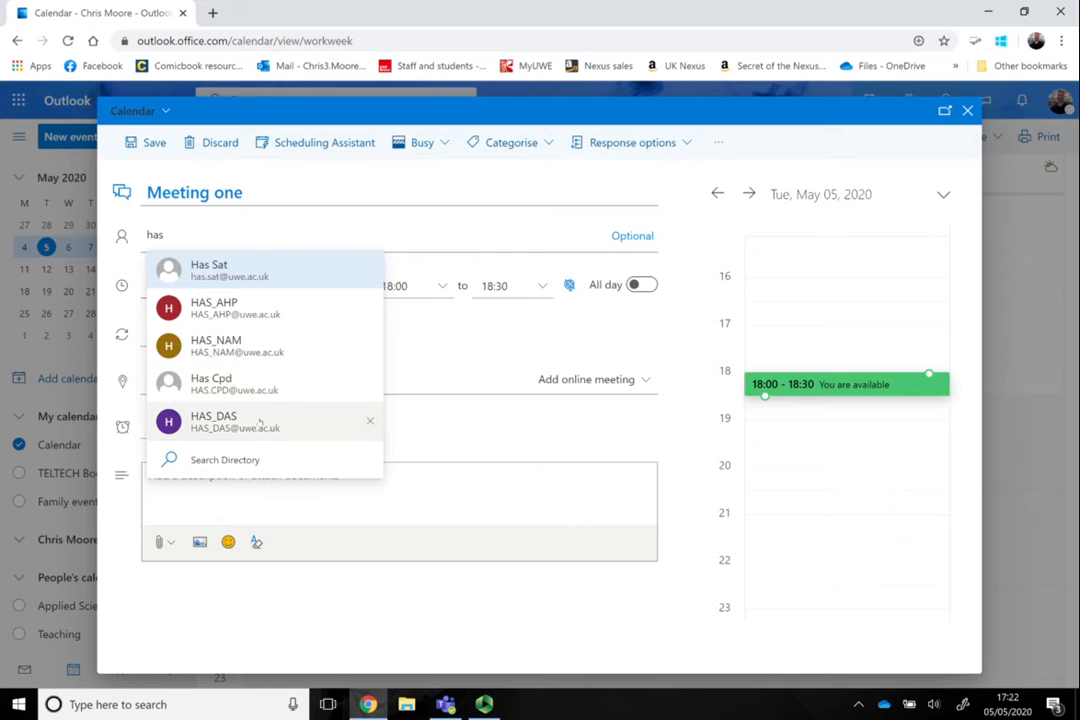
{"action": "left_click", "coordinate": [213, 420]}
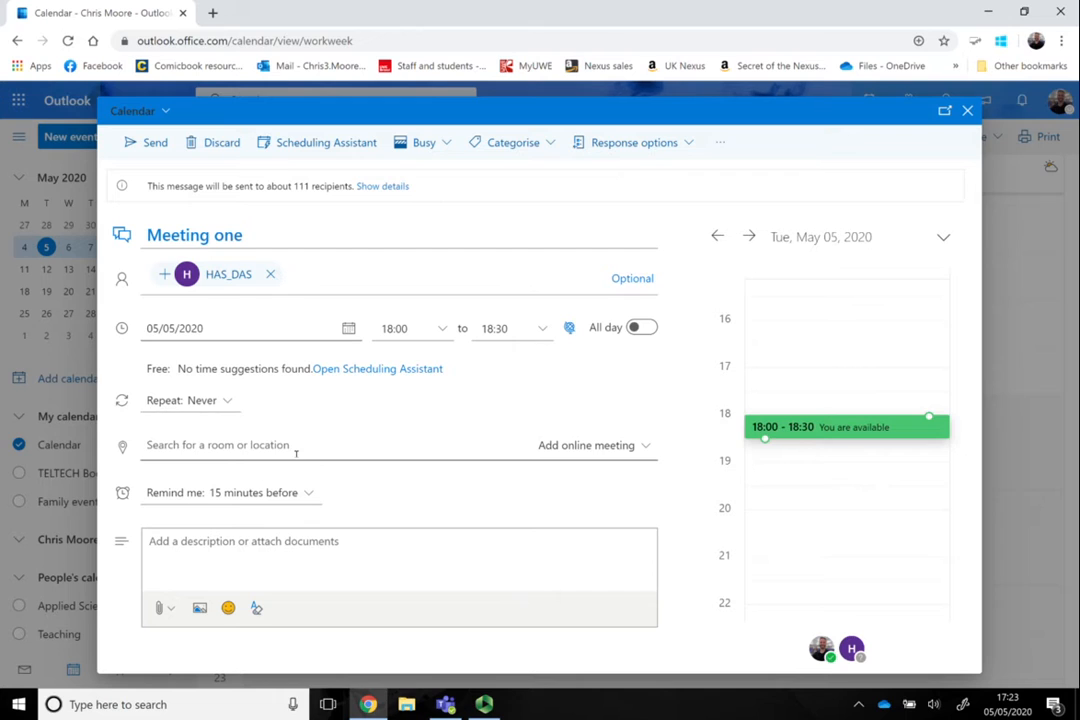
- Choose Teams meeting from the Add online meeting options for the event
{"action": "left_click", "coordinate": [250, 444]}
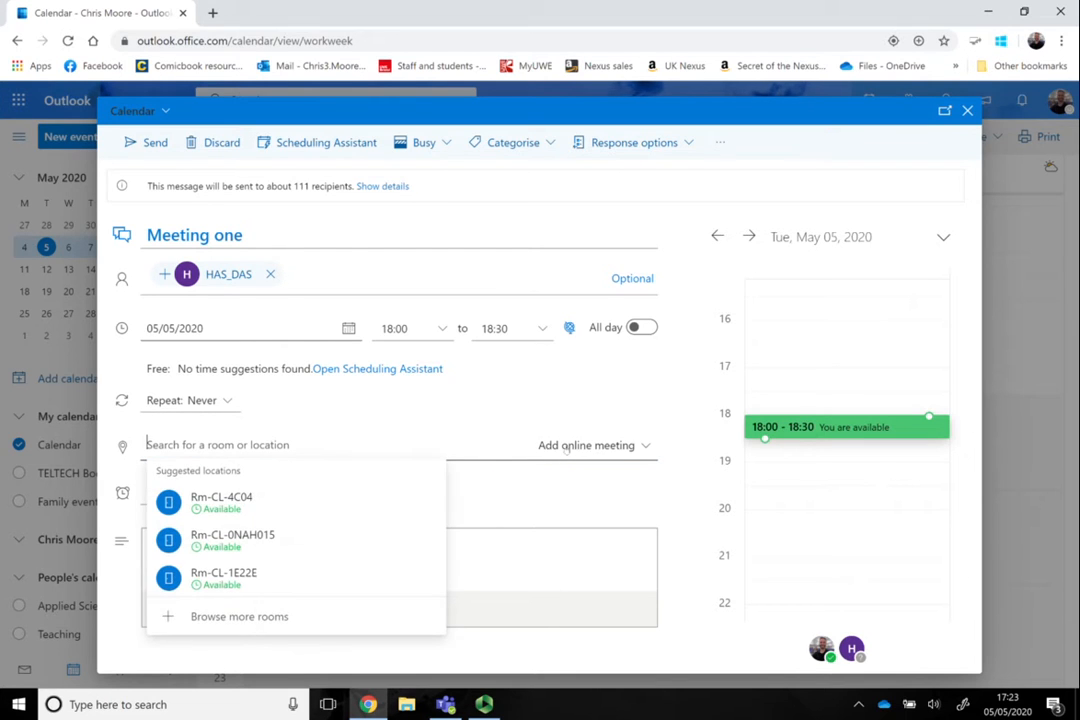
{"action": "left_click", "coordinate": [586, 444]}
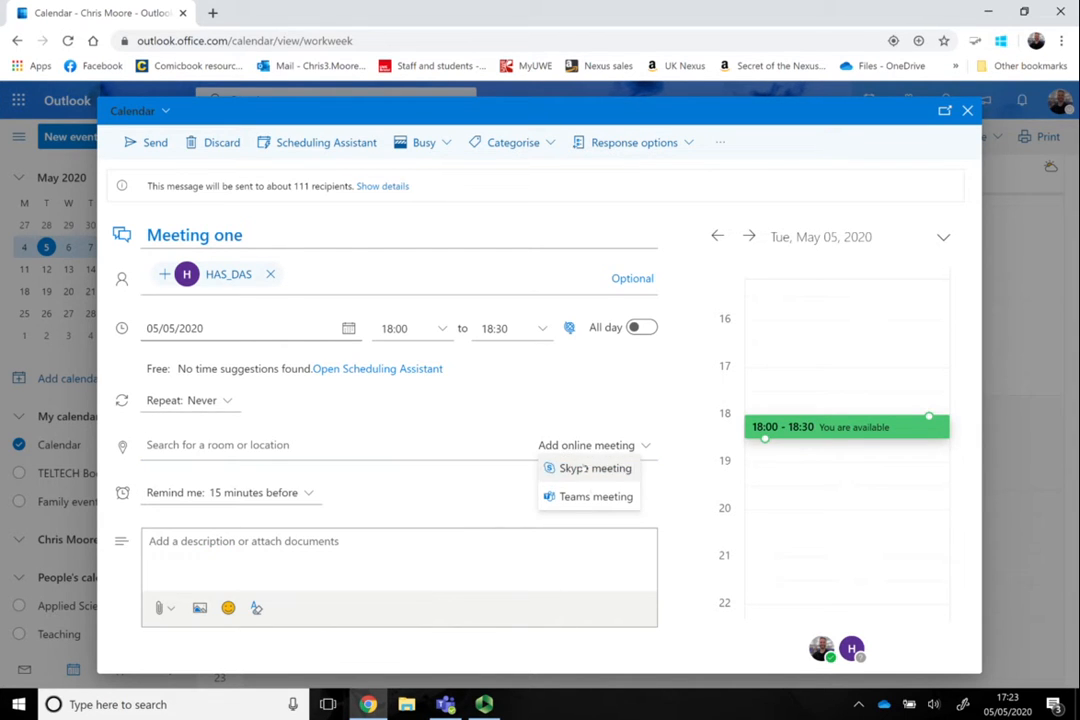
{"action": "left_click", "coordinate": [591, 496]}
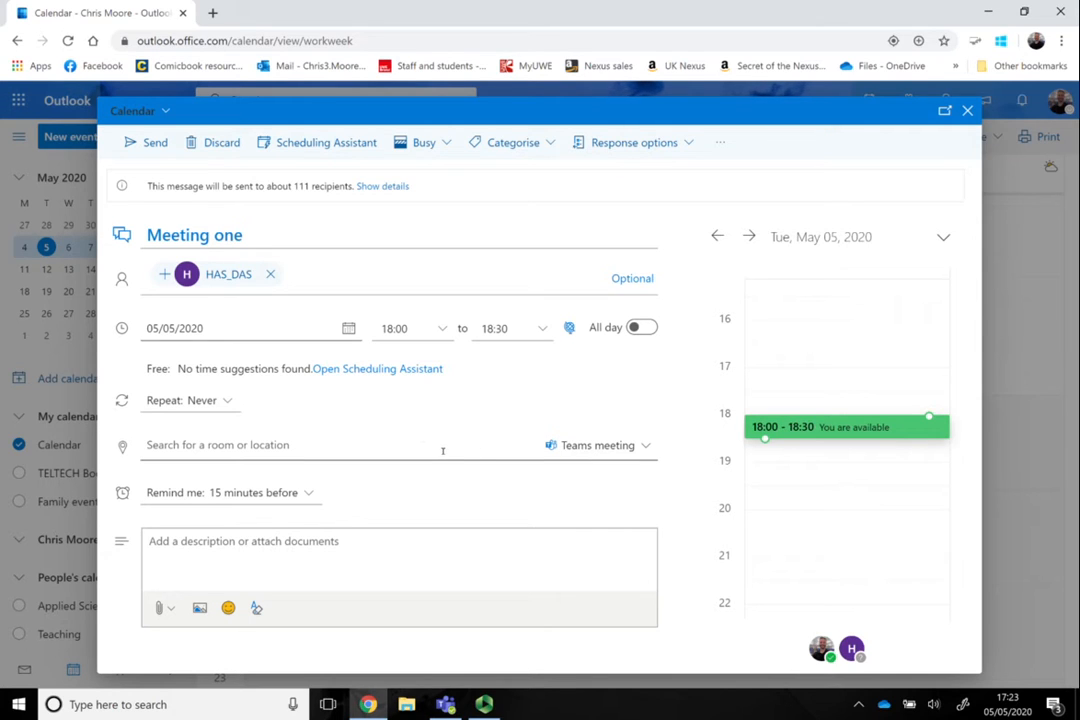
{"action": "mouse_move", "coordinate": [423, 516]}
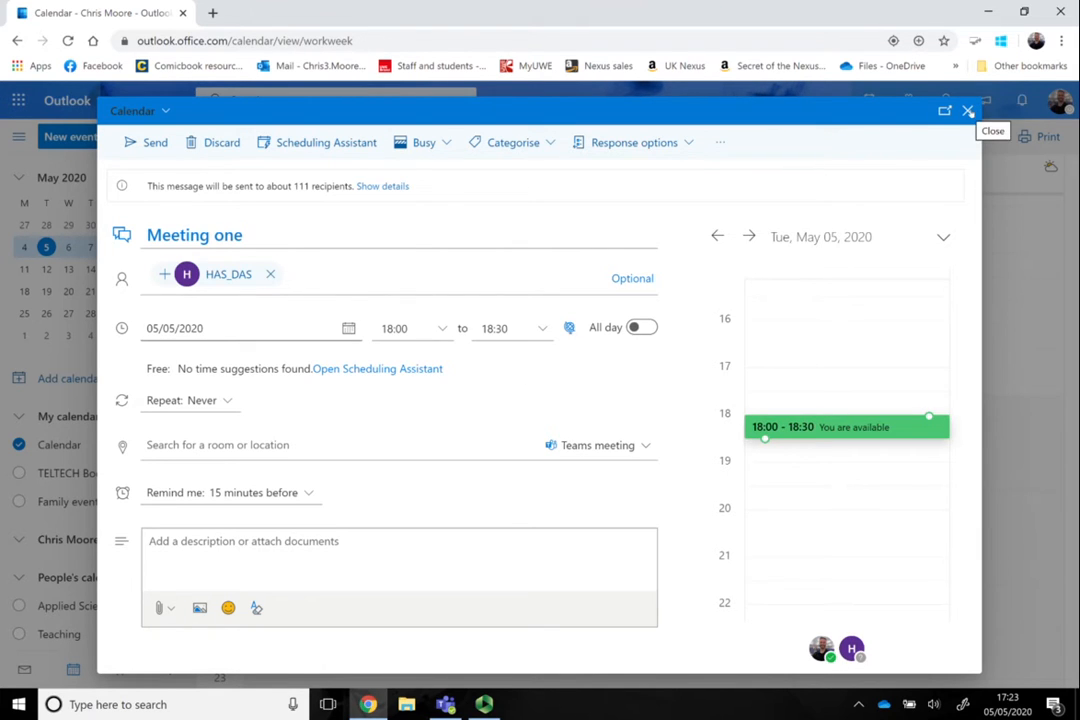
- Discard the unsent Outlook draft and return to the Teams May 2020 calendar
{"action": "left_click", "coordinate": [221, 142]}
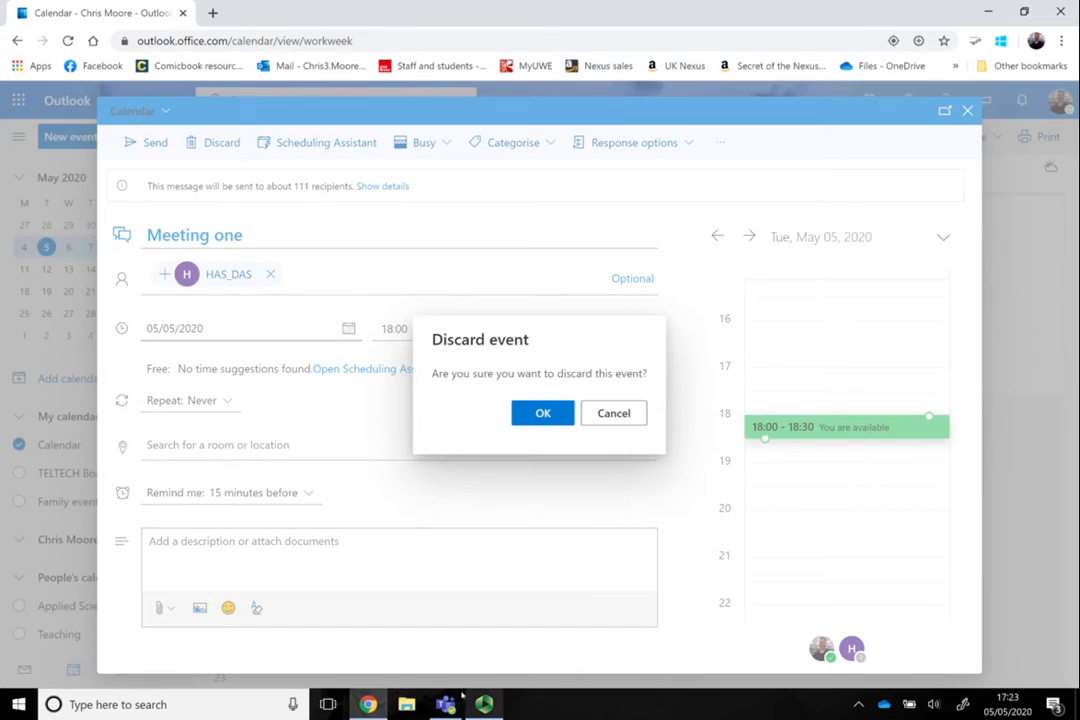
{"action": "left_click", "coordinate": [613, 412]}
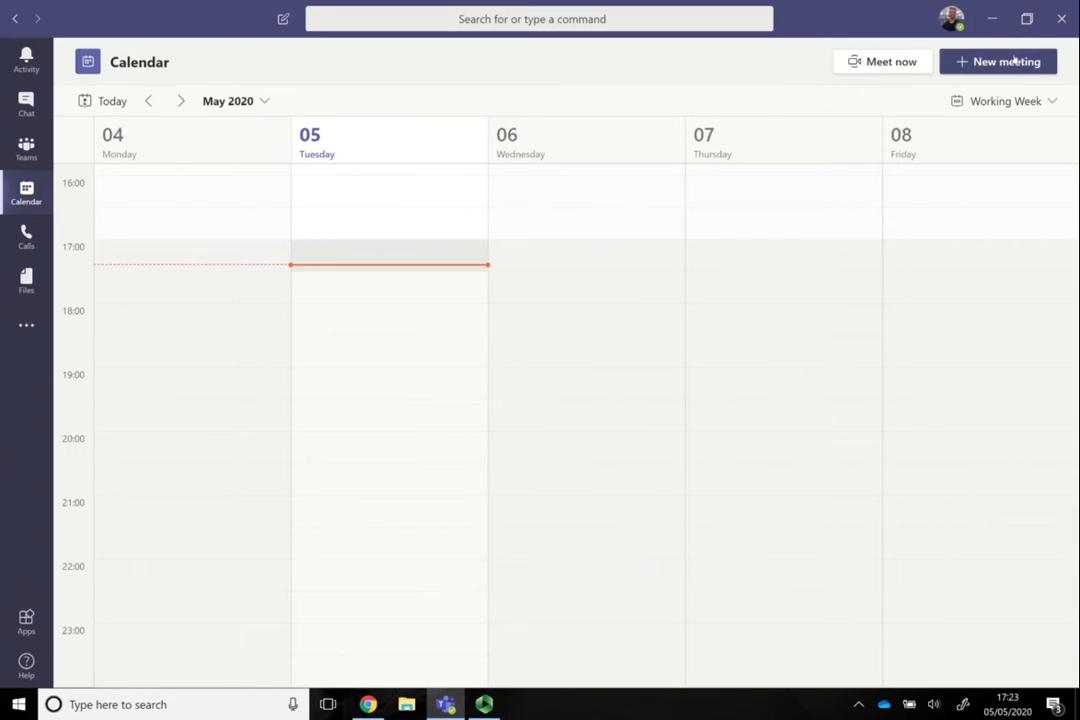
{"action": "mouse_move", "coordinate": [998, 61]}
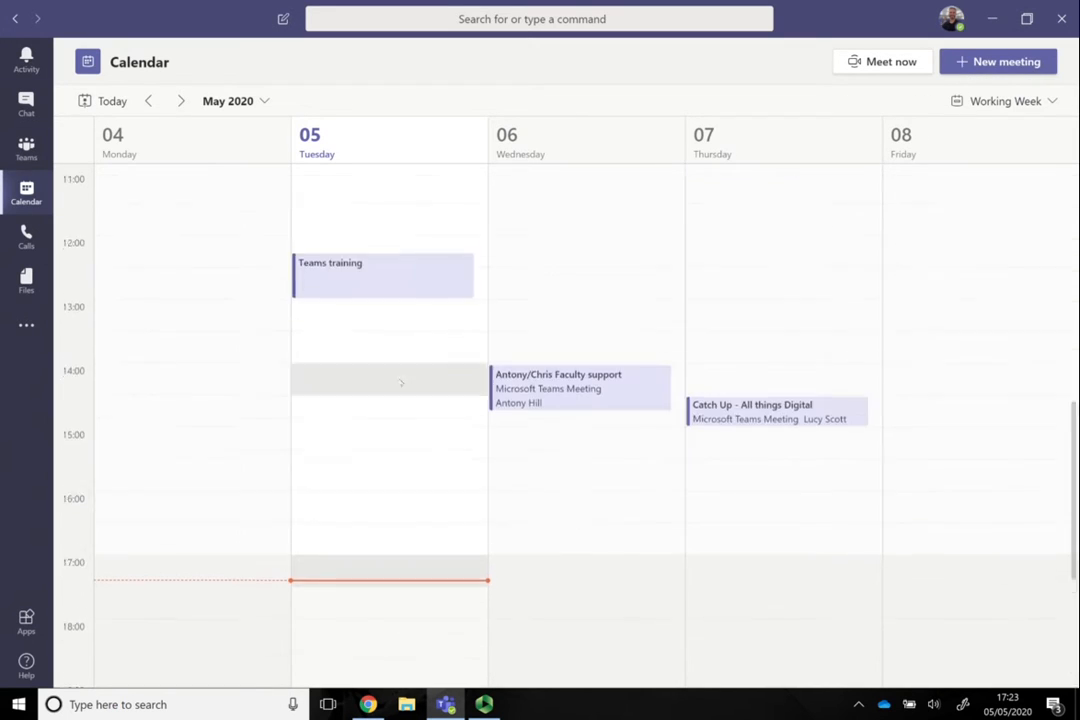
{"action": "scroll", "scroll_direction": "down", "scroll_amount": 3}
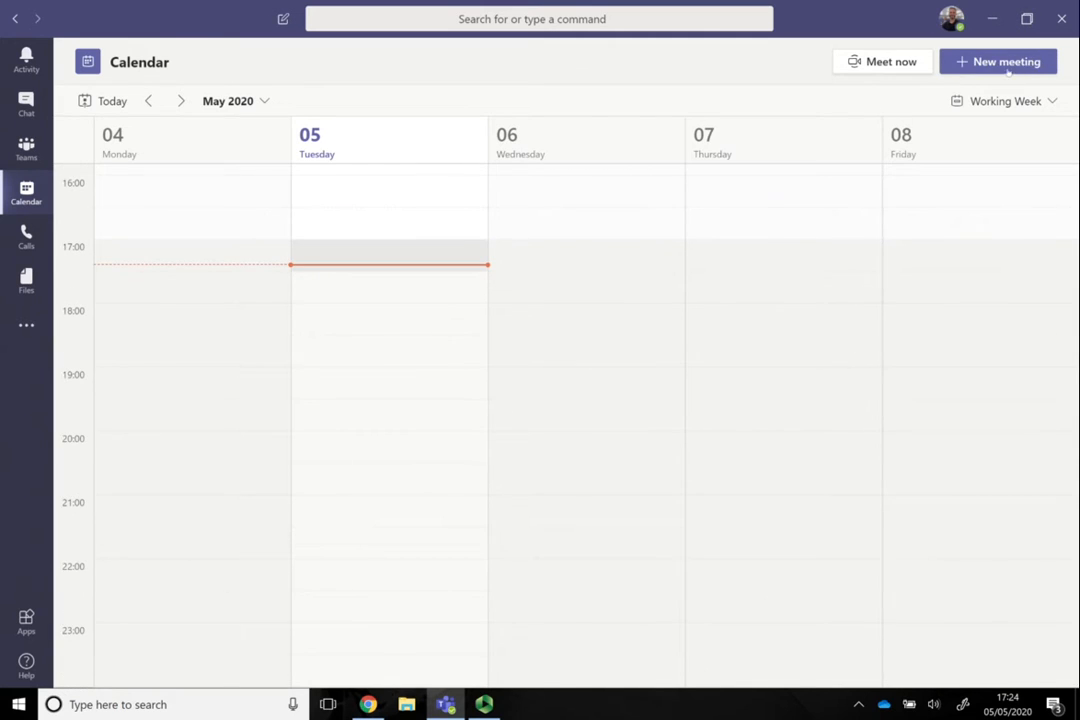
- Create a new Teams meeting for 5 May 2020 titled 'Meeting one'
{"action": "left_click", "coordinate": [997, 61]}
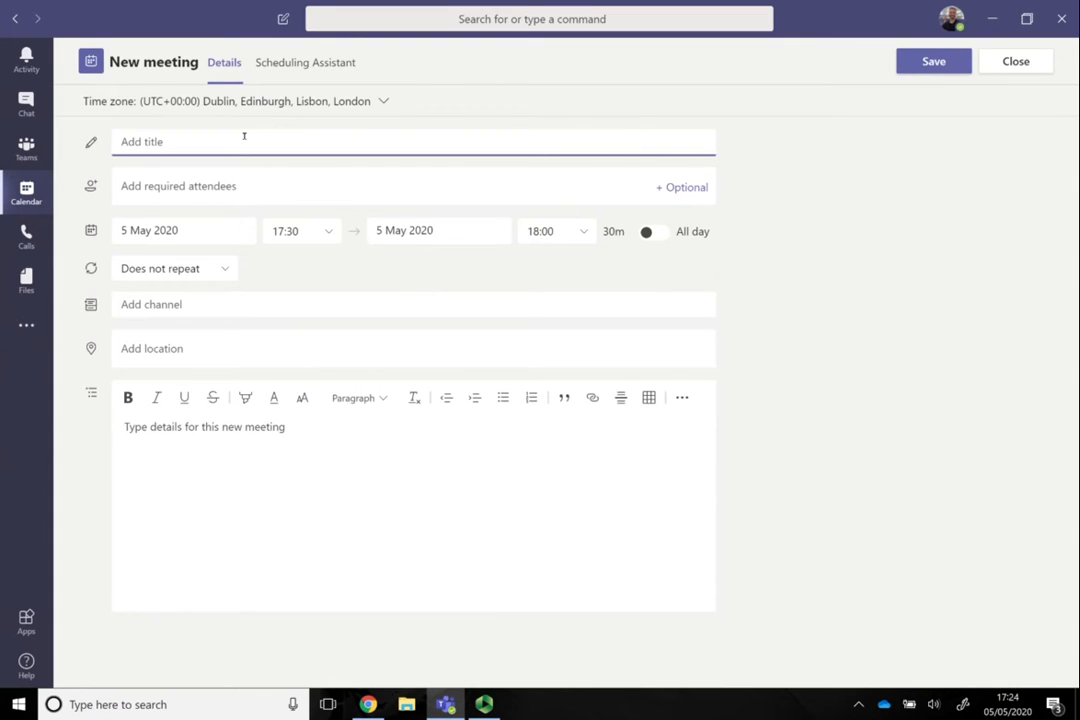
{"action": "type", "text": "Meeting one"}
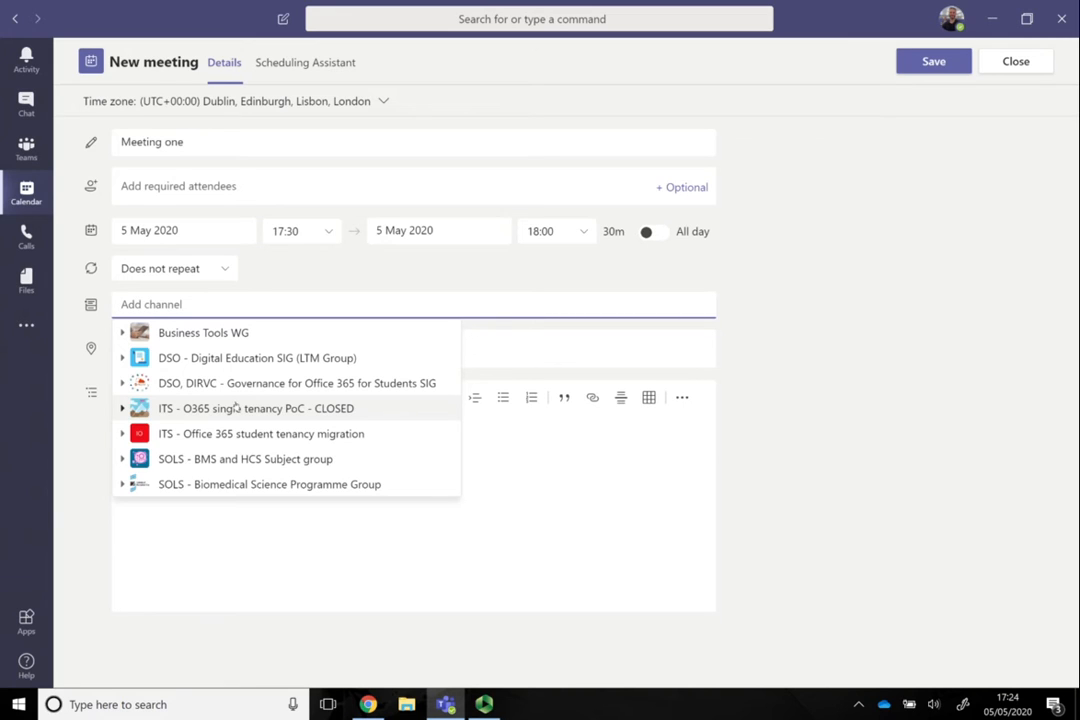
- Add the General channel of SOLS - Biomedical Science Programme Group to the meeting
{"action": "left_click", "coordinate": [122, 484]}
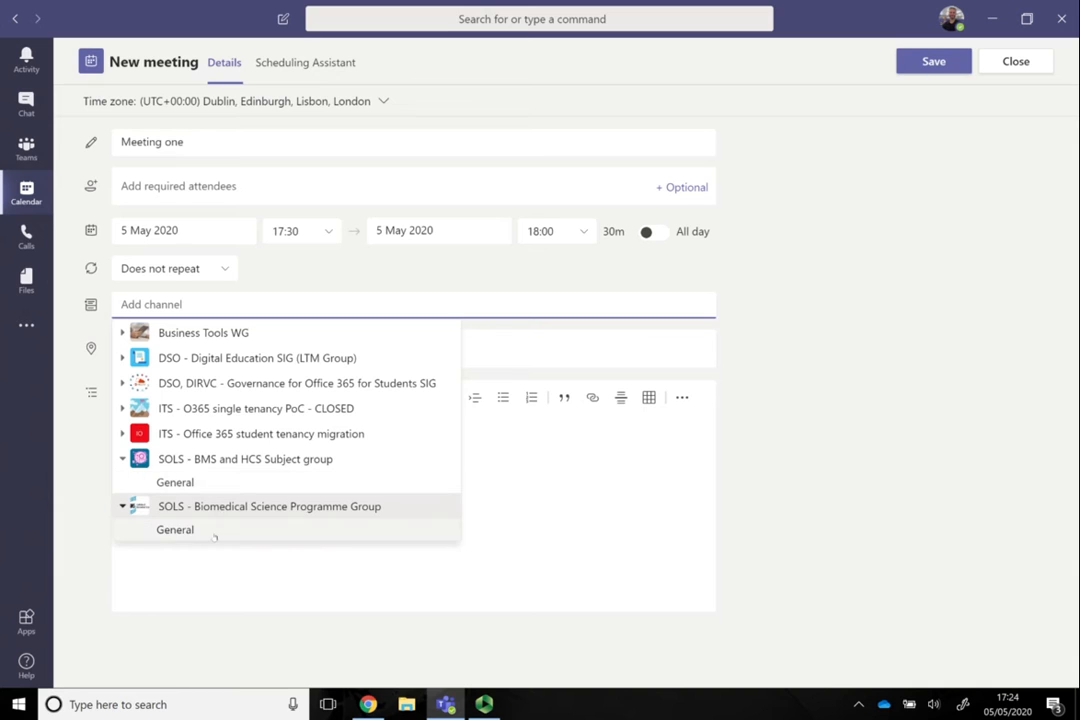
{"action": "left_click", "coordinate": [175, 529]}
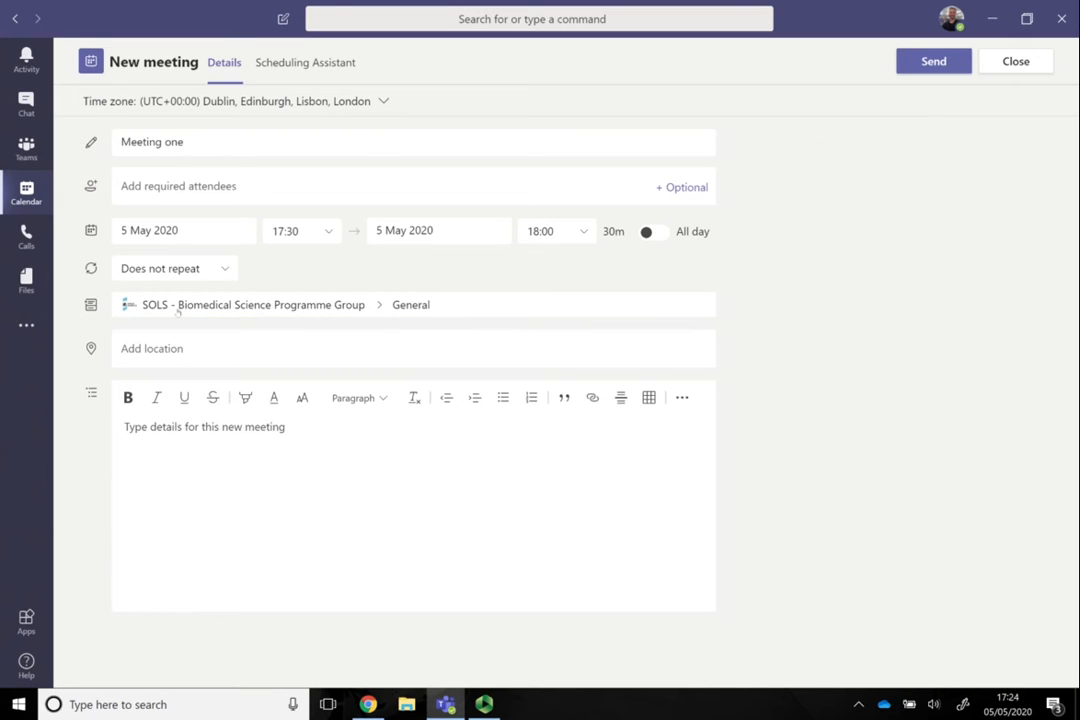
{"action": "left_click", "coordinate": [230, 348]}
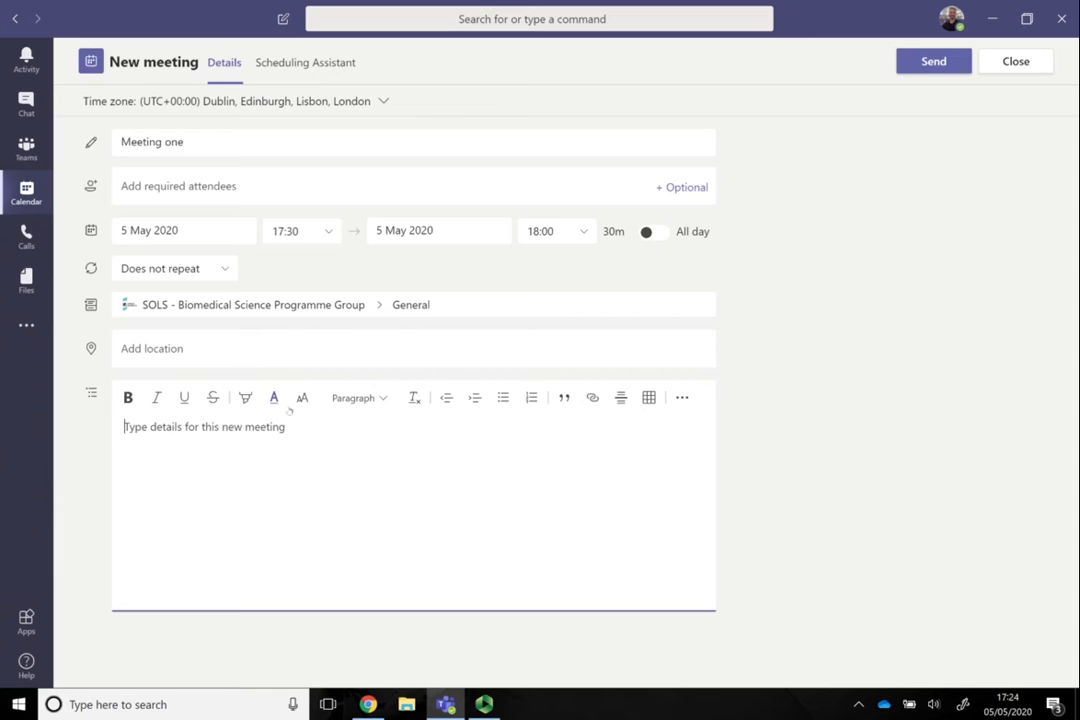
{"action": "mouse_move", "coordinate": [273, 397]}
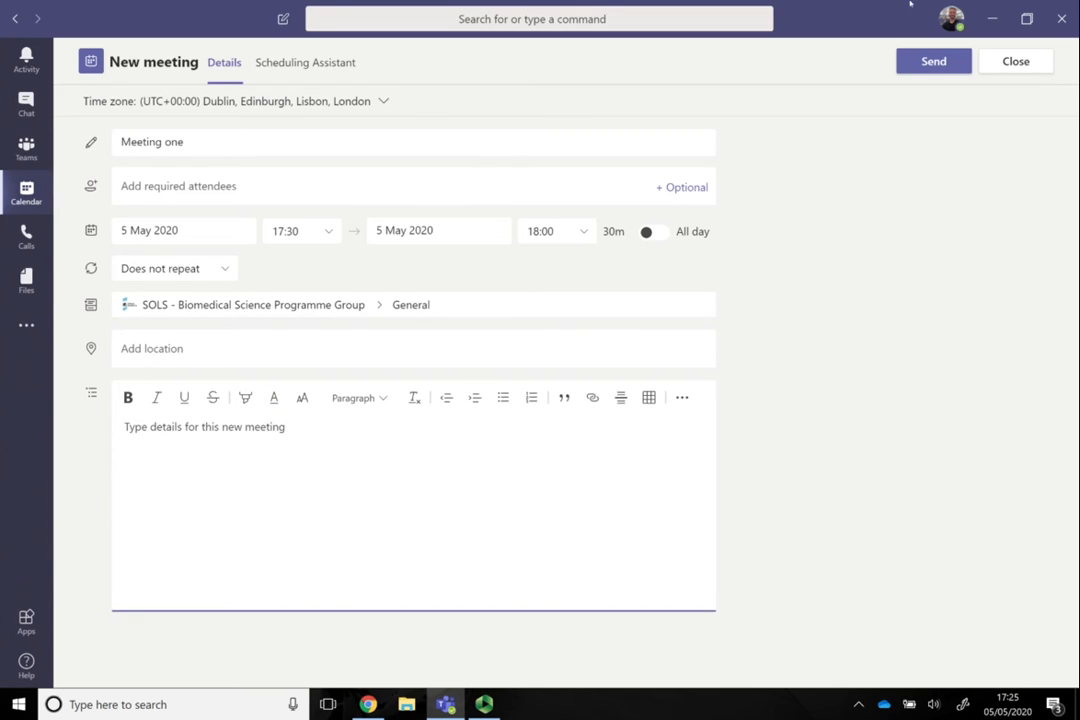
- Change the meeting's channel to Group meetings under DSO, DIRVC - Governance for Office 365 SIG
{"action": "left_click", "coordinate": [951, 18]}
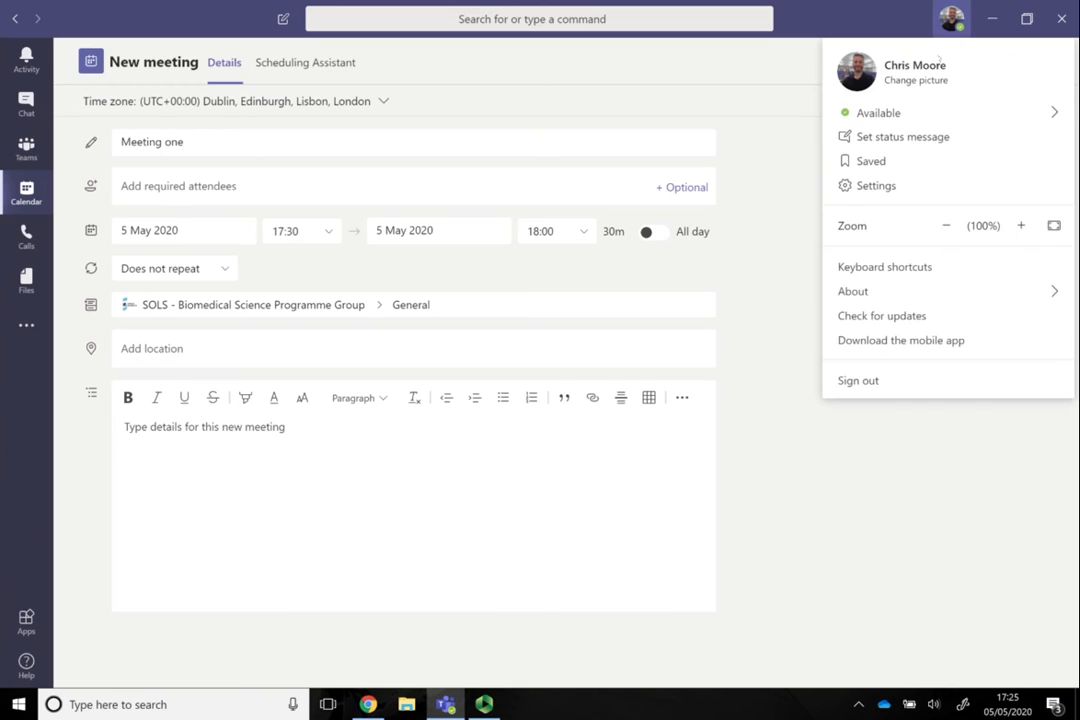
{"action": "left_click", "coordinate": [951, 18]}
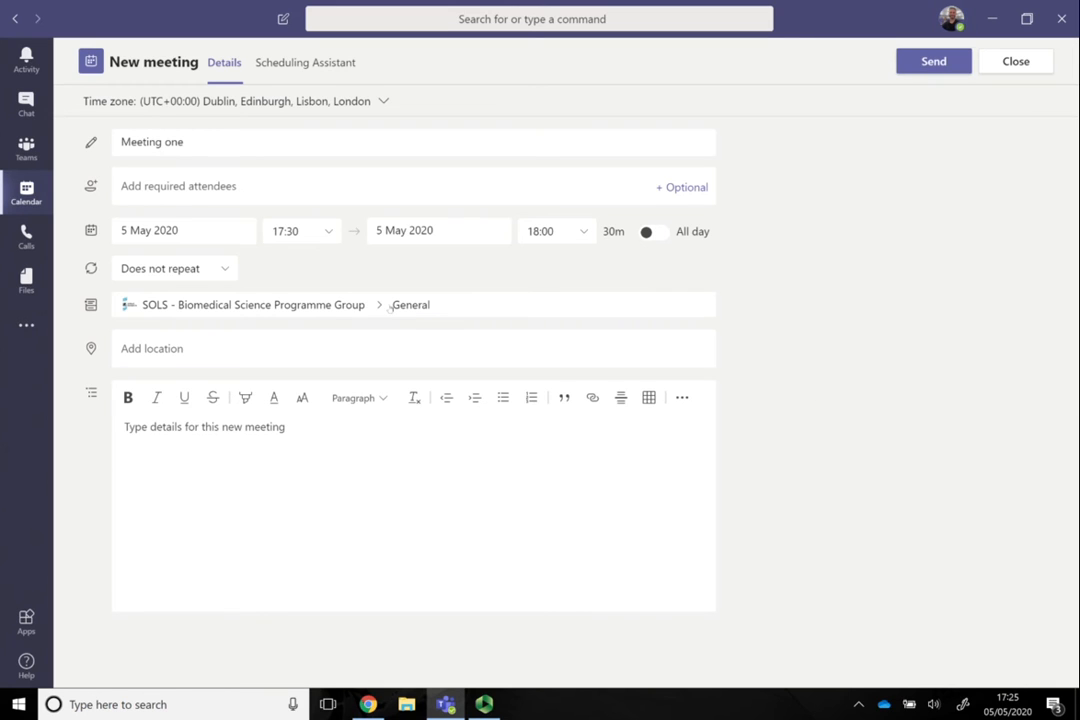
{"action": "left_click", "coordinate": [410, 304]}
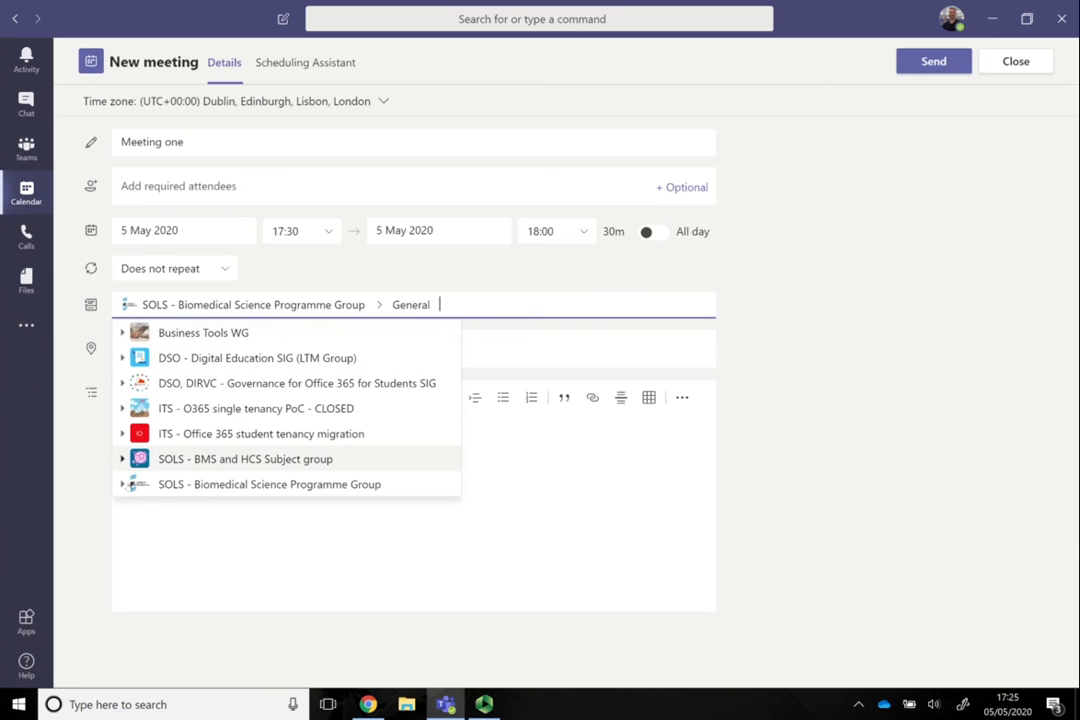
{"action": "left_click", "coordinate": [122, 433]}
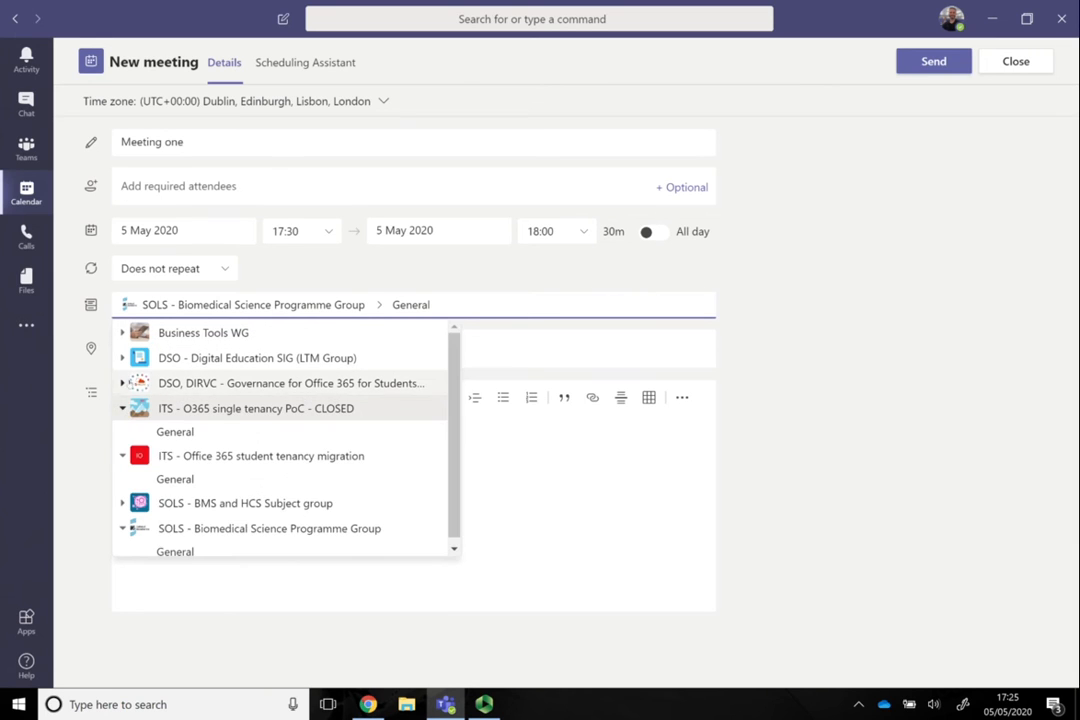
{"action": "left_click", "coordinate": [290, 383]}
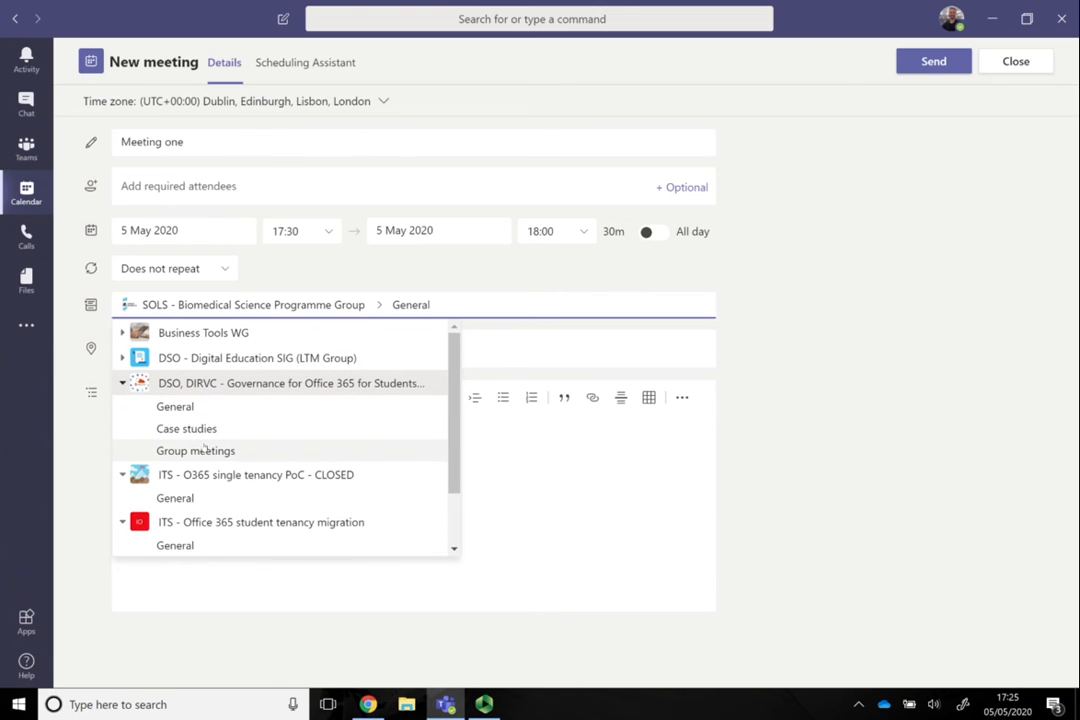
{"action": "left_click", "coordinate": [196, 450]}
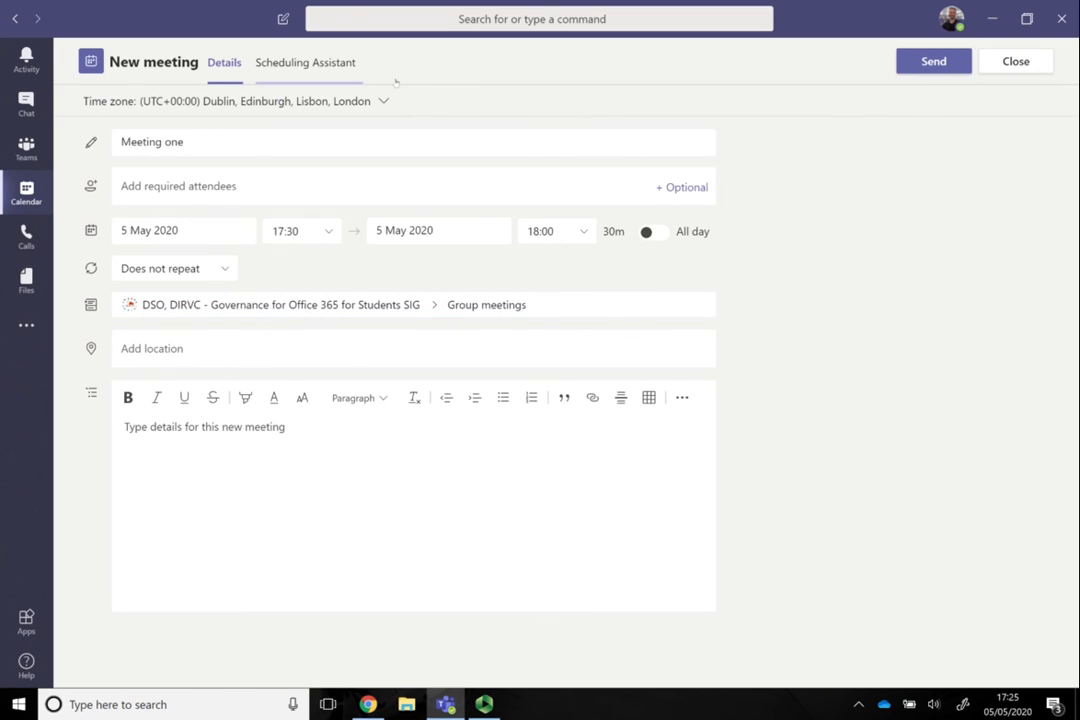
- Review attendee availability in Scheduling Assistant, then close the meeting unsent
{"action": "left_click", "coordinate": [306, 62]}
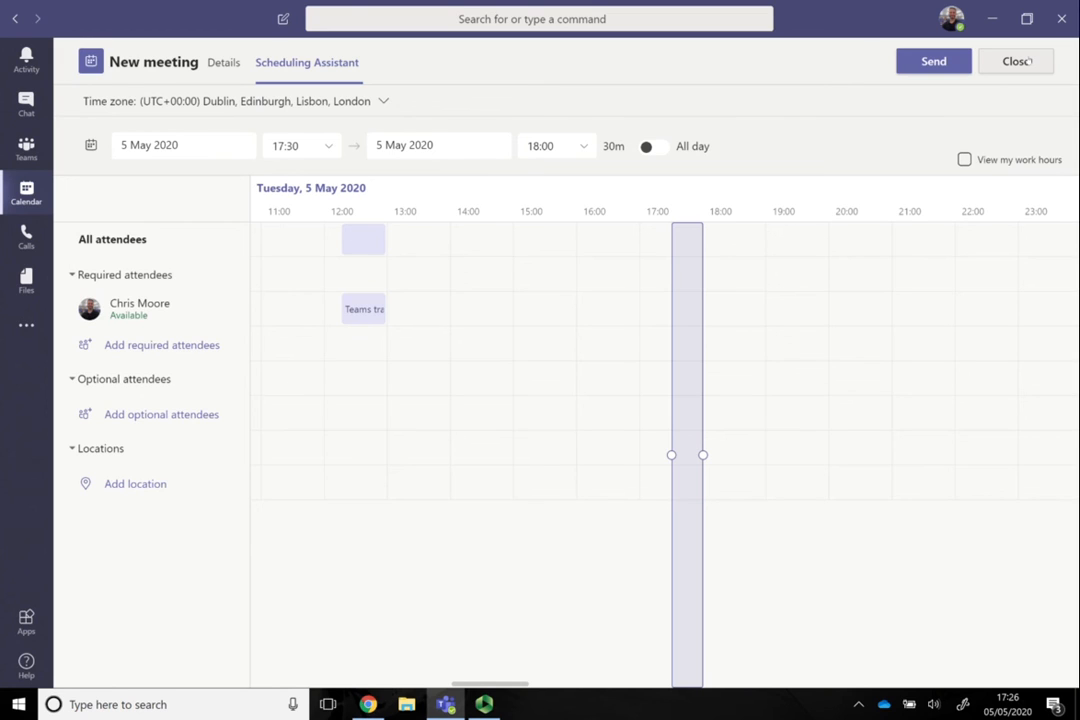
{"action": "left_click", "coordinate": [1016, 61]}
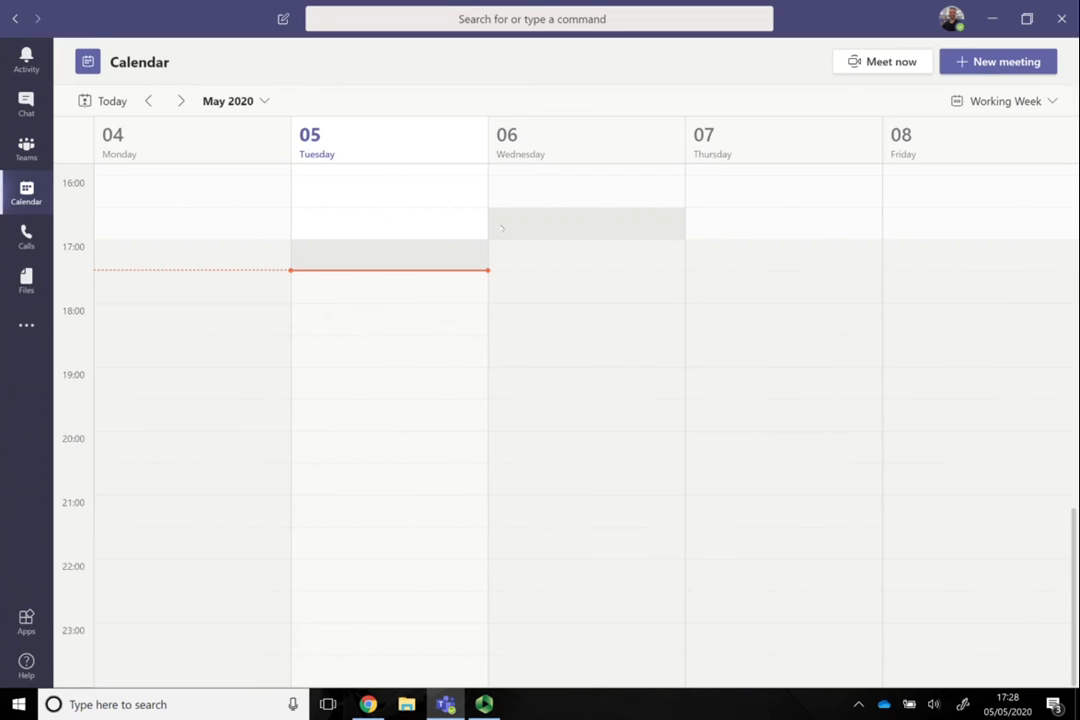